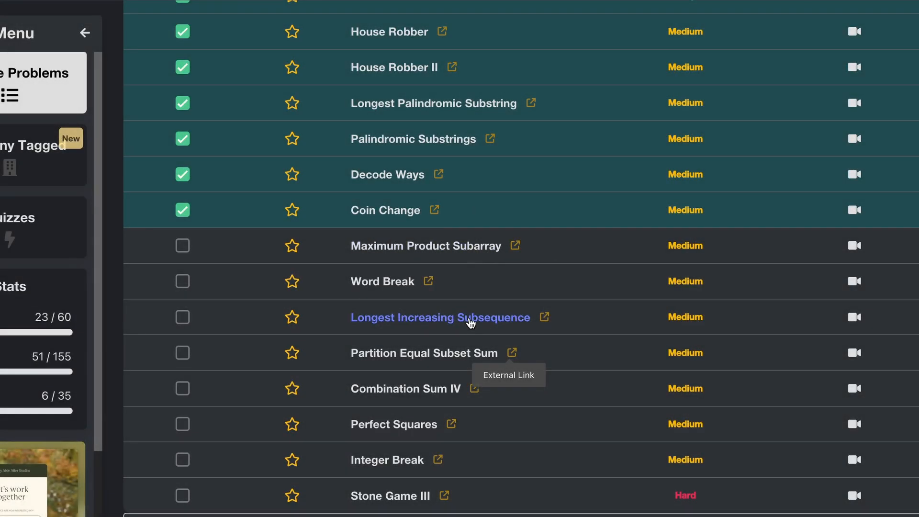
mouse_move(401, 245)
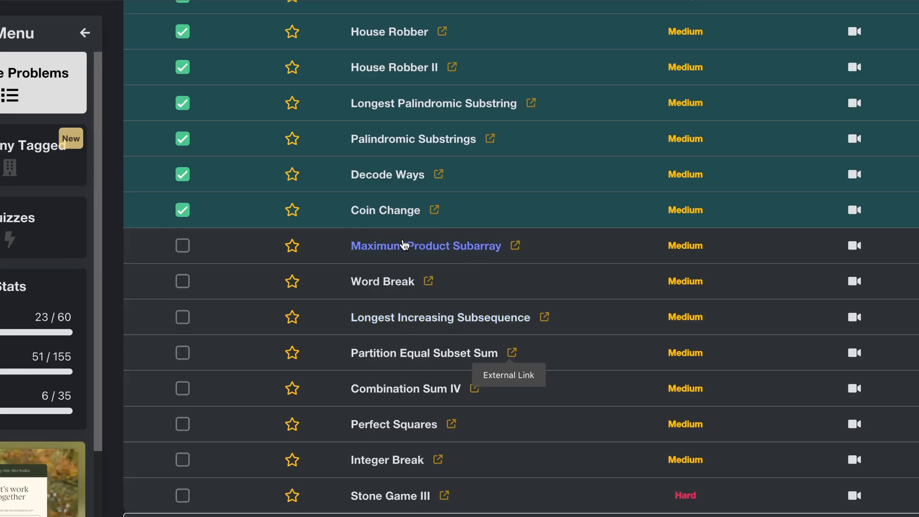
mouse_move(442, 347)
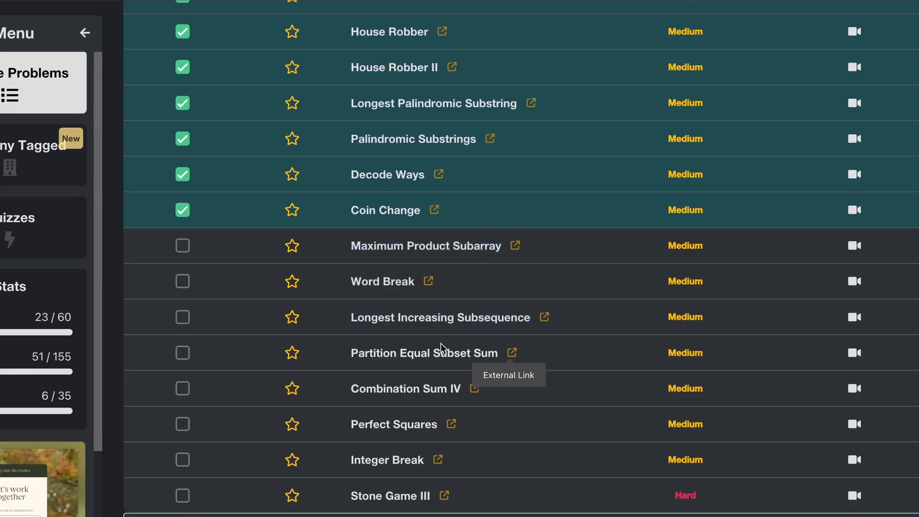
Launch Maximum Product Subarray on LeetCode from the NeetCode list, landing in the Python3 editor
left_click(425, 246)
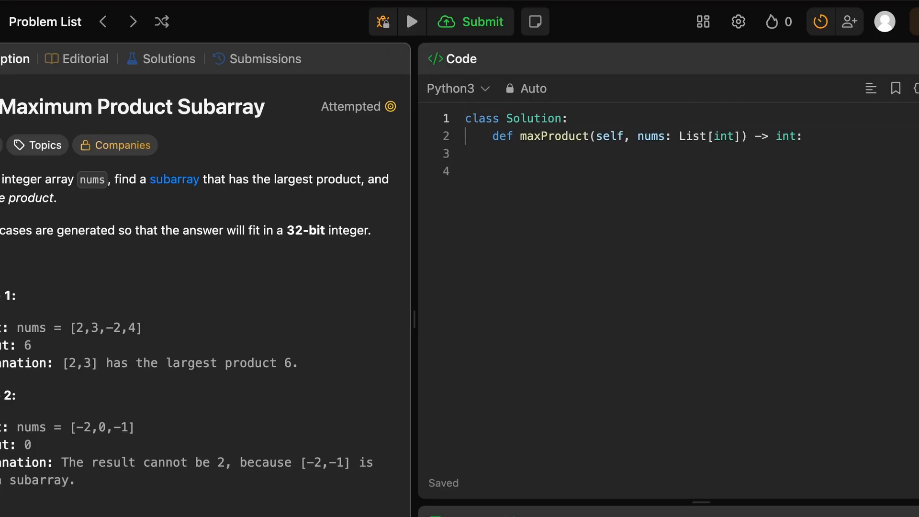